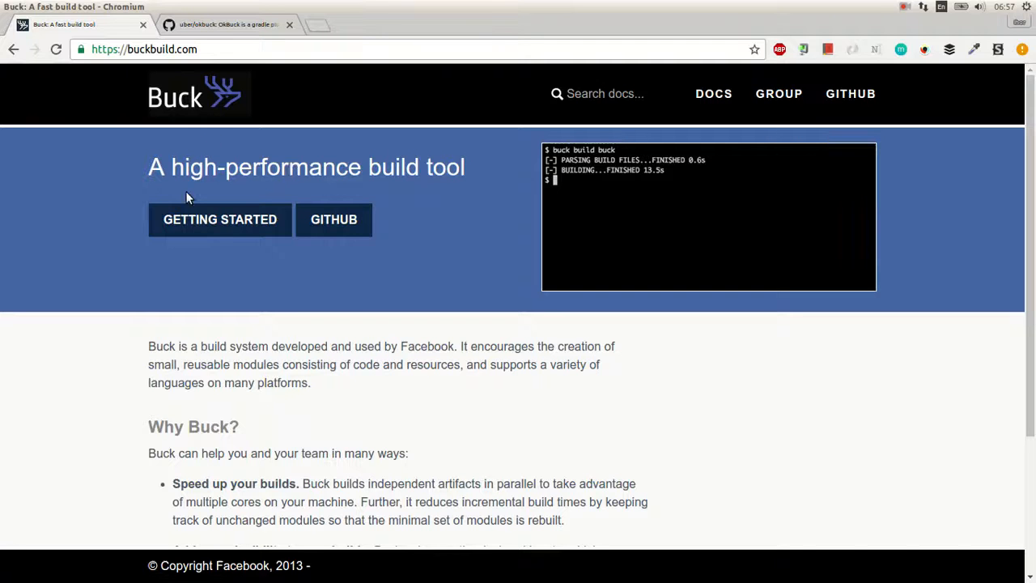
Browse the uber/okbuck repository file listing in Chromium
scroll(down, 3)
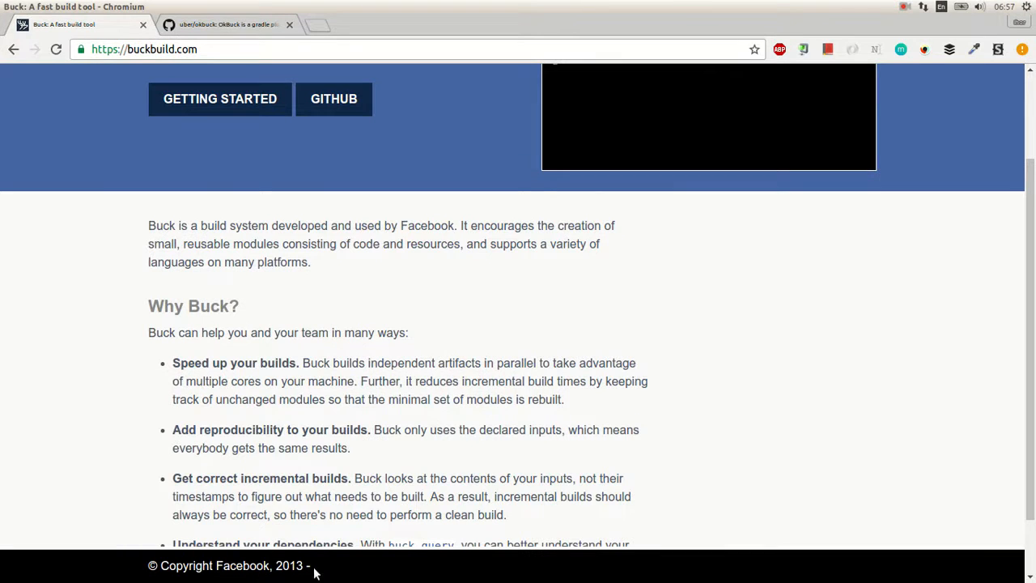
double_click(289, 565)
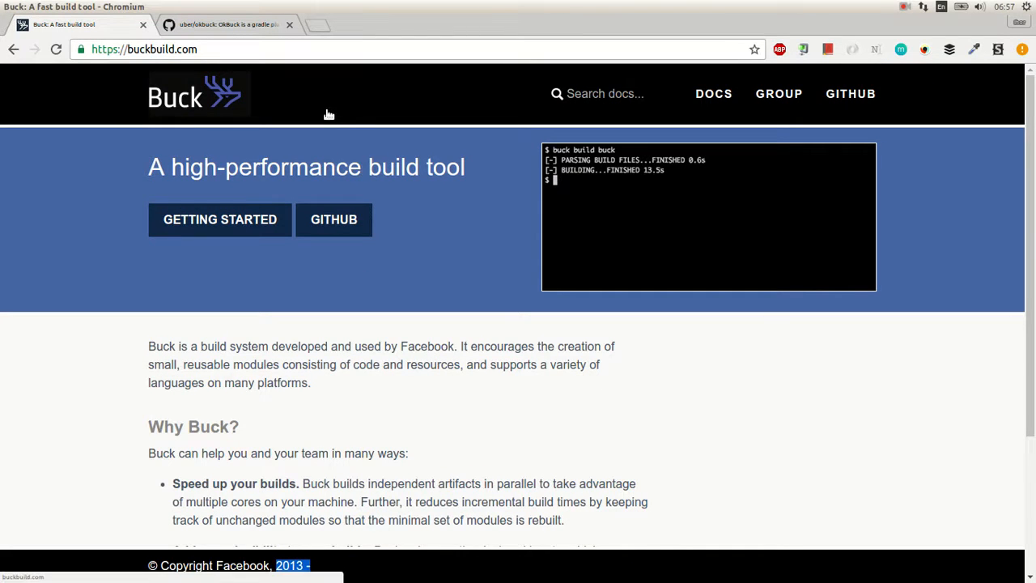
scroll(down, 3)
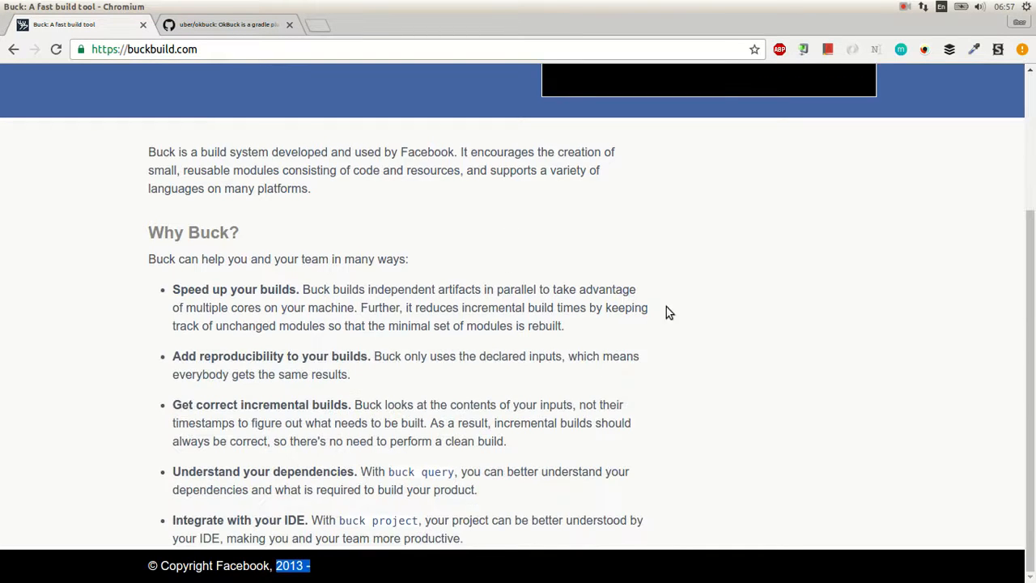
scroll(up, 3)
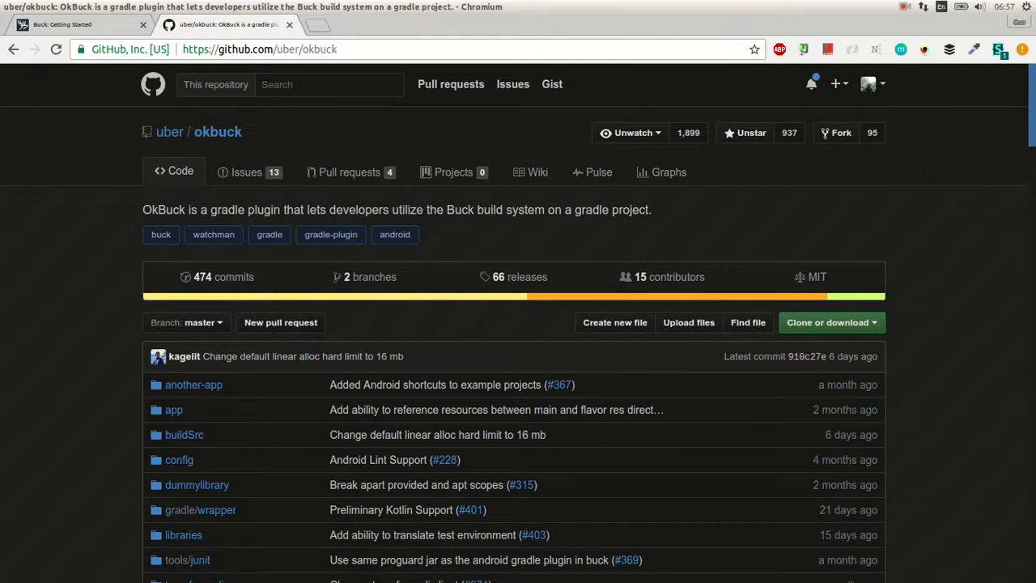
scroll(down, 3)
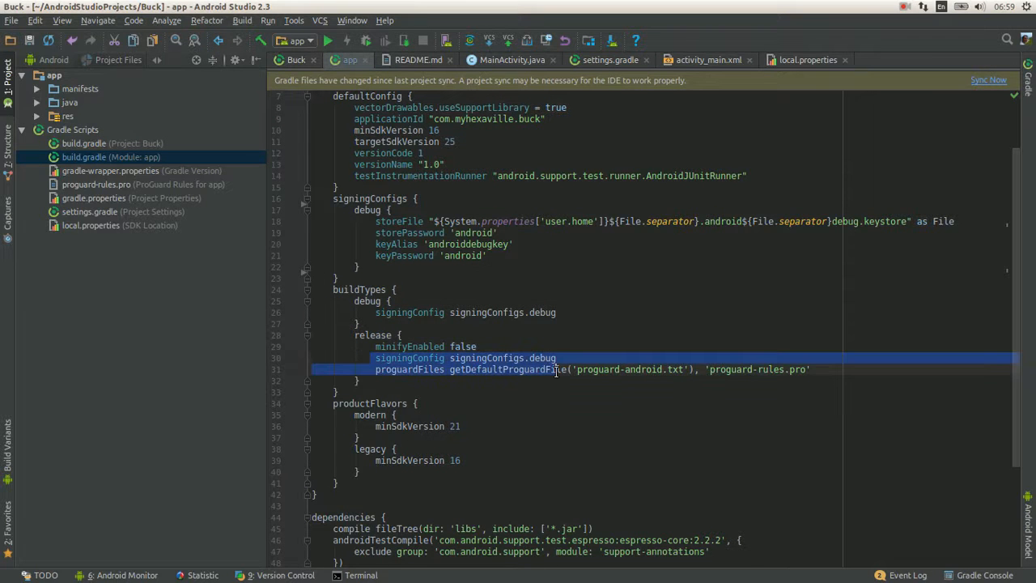
Clear the release block selection in app build.gradle and scroll the file
click(581, 358)
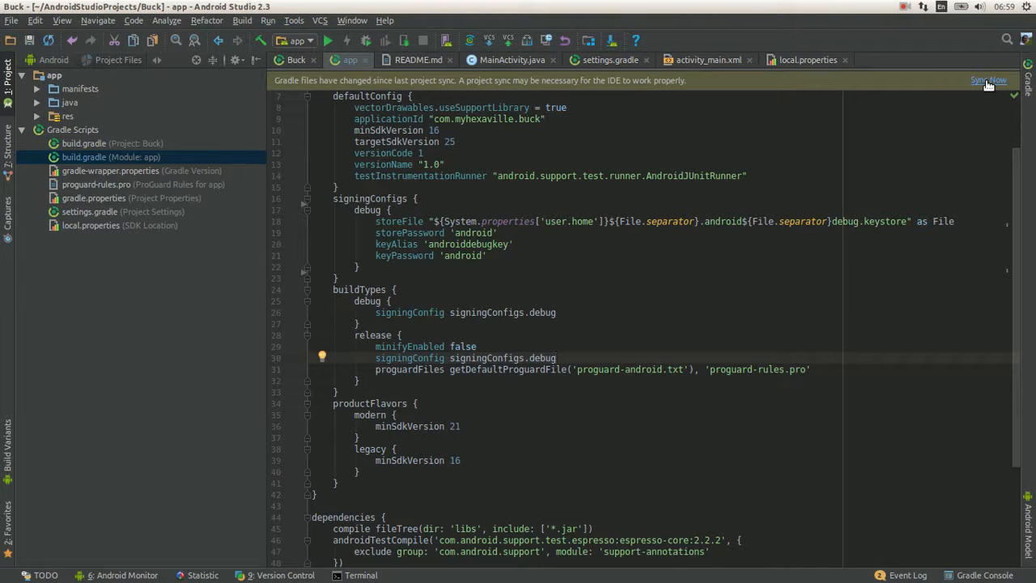
scroll(down, 3)
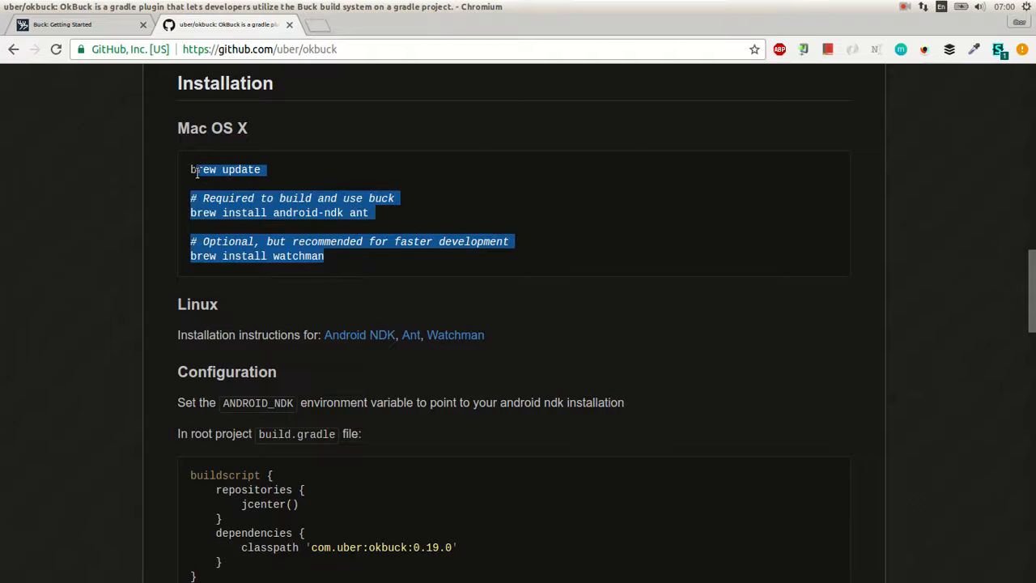
Deselect the Mac OS X commands in OkBuck's Installation section and reselect text
click(348, 267)
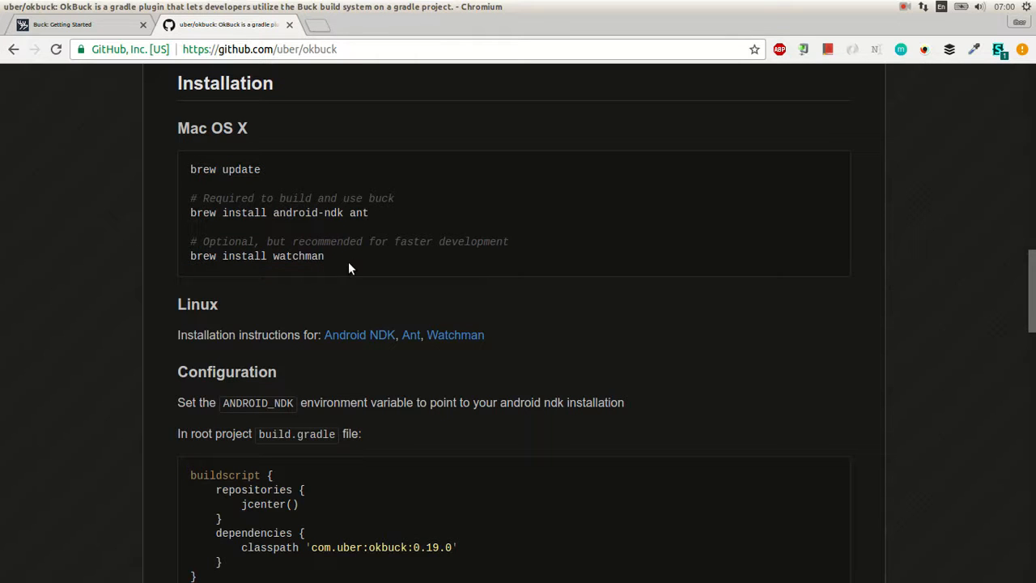
drag(190, 169, 324, 256)
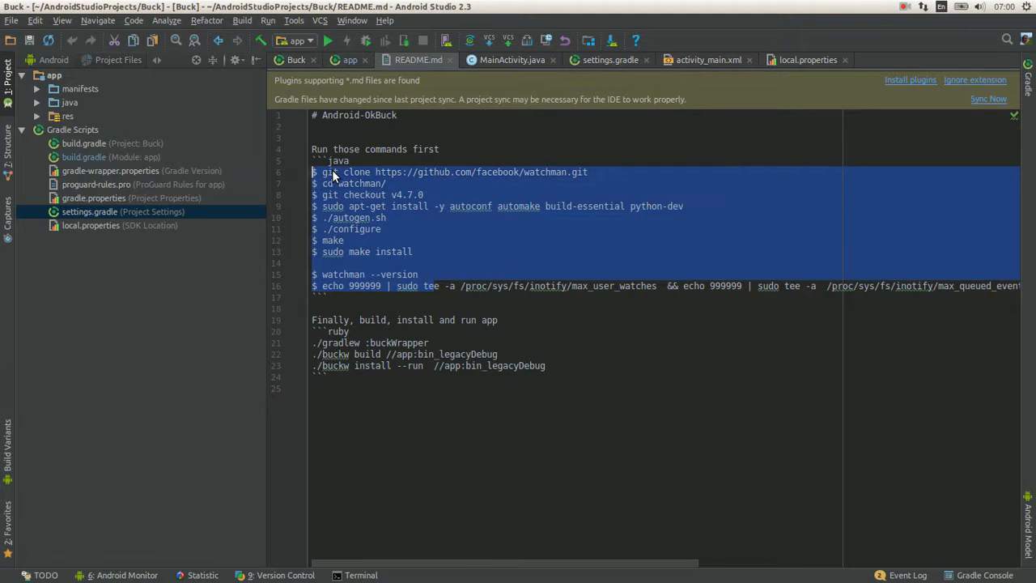
Clear the setup-command selection in the README.md tab
click(362, 575)
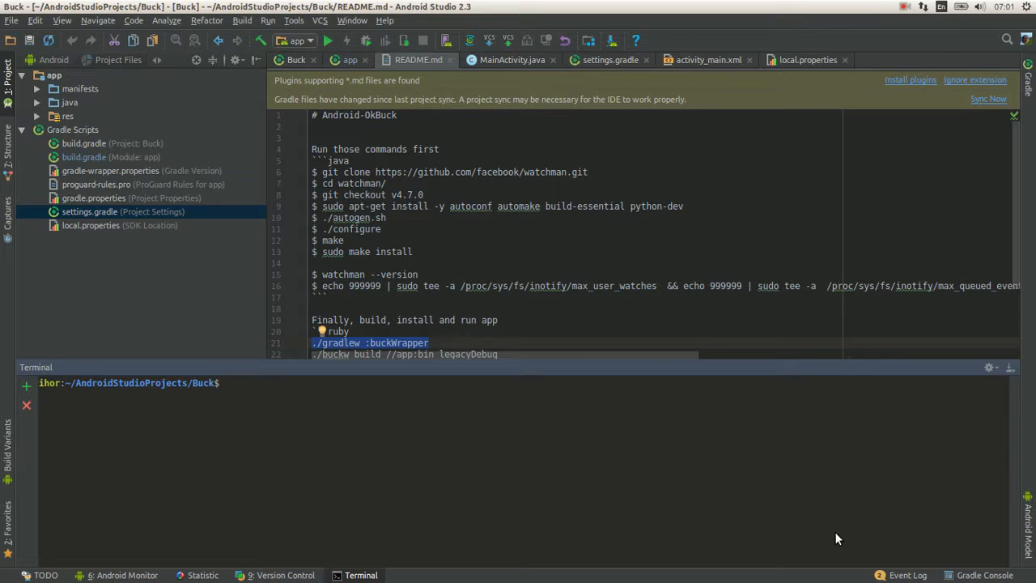
Run ./gradlew :buckWrapper in the terminal, then start ./buckw build //app:bin_debug
text(./gradlew :buckWrapper)
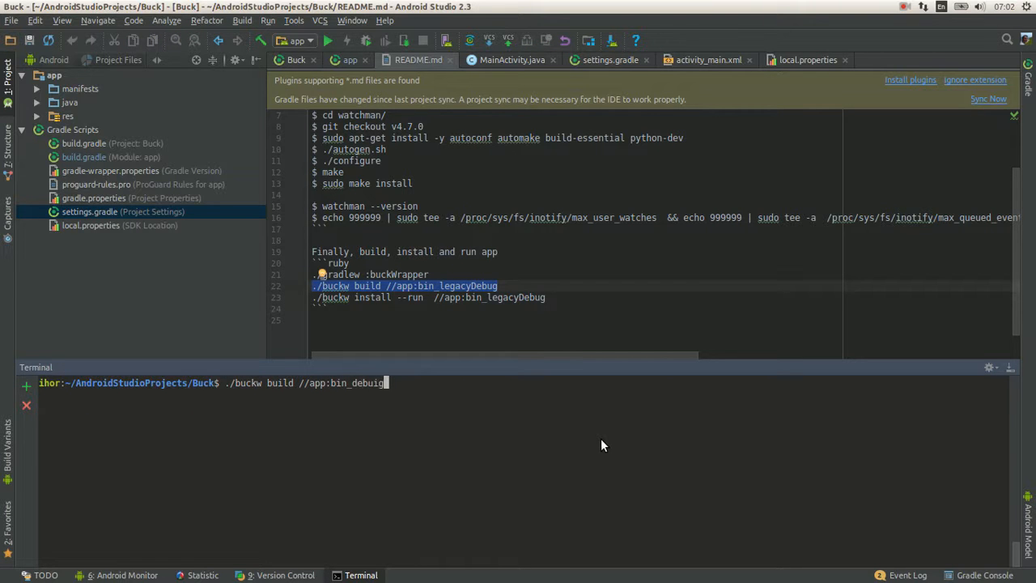
key(BackSpace)
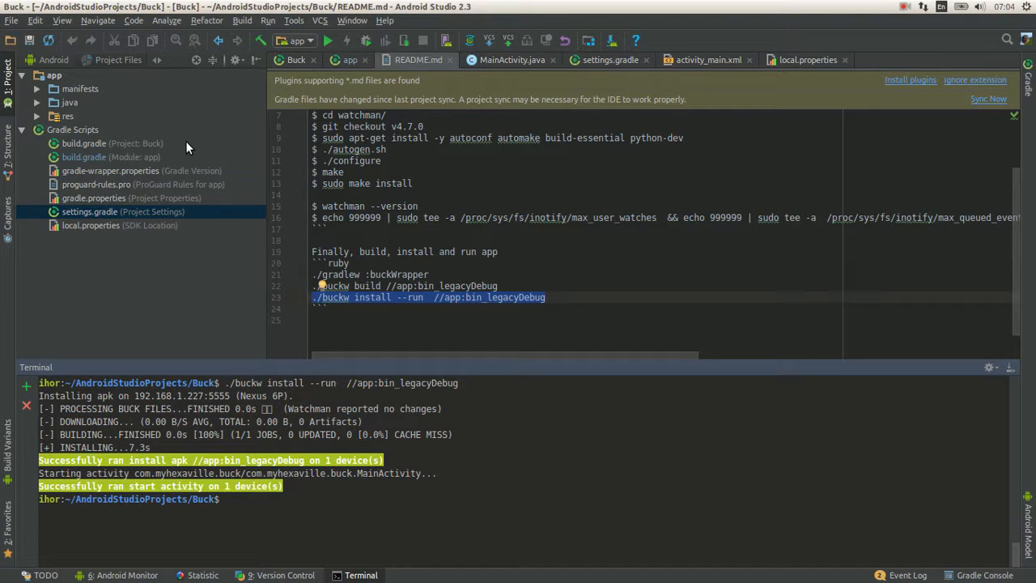
mouse_move(178, 157)
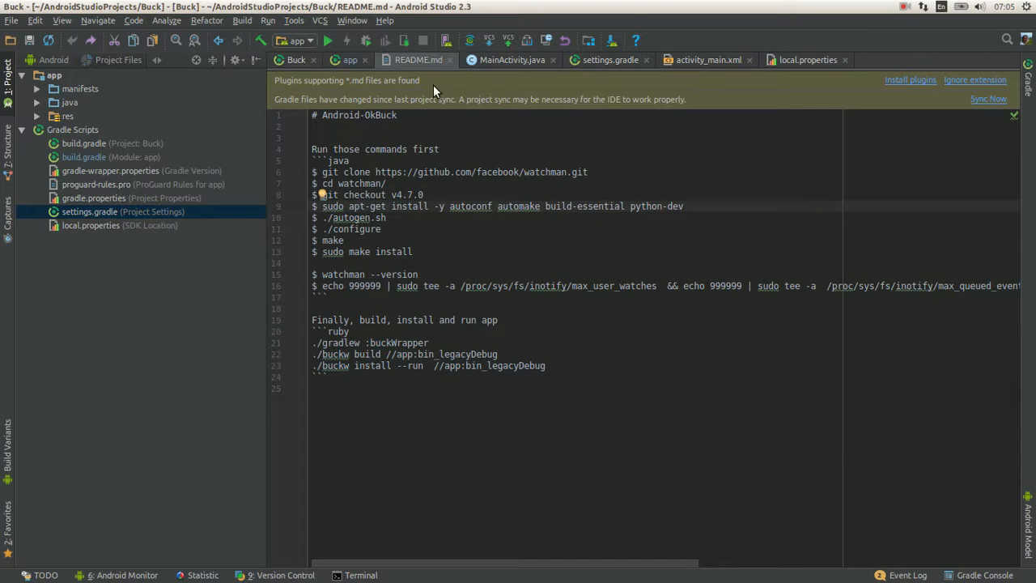
mouse_move(200, 168)
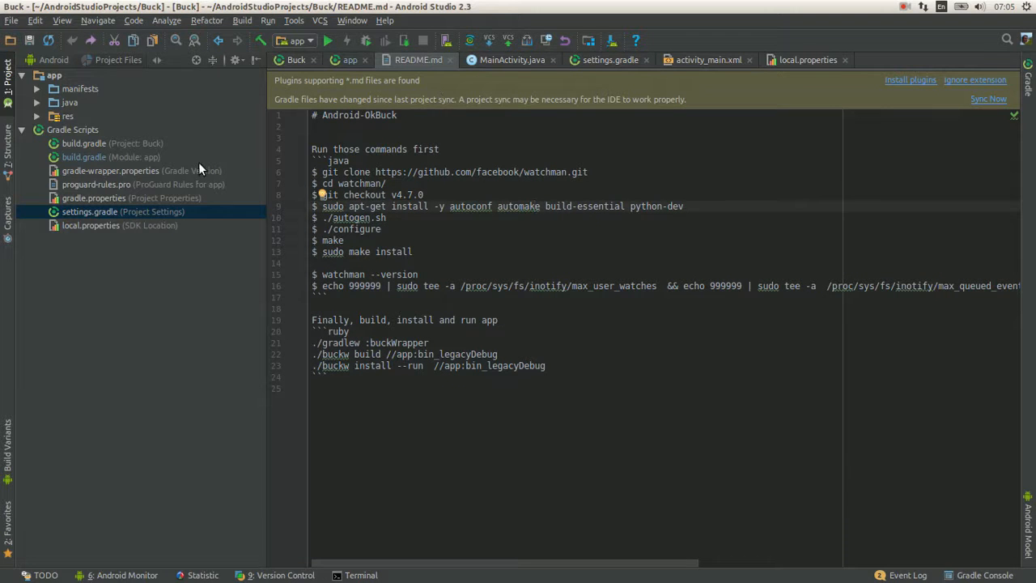
mouse_move(182, 132)
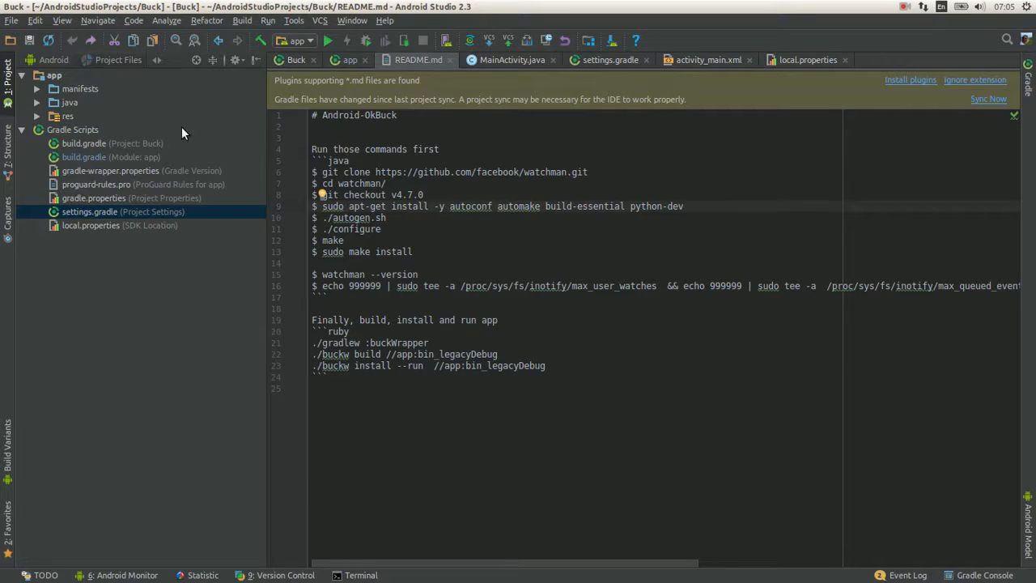